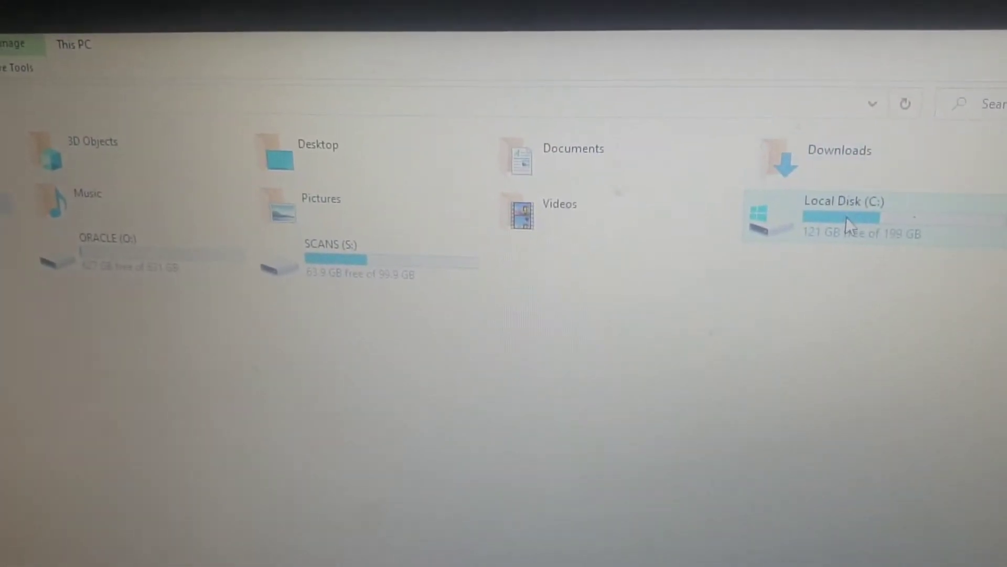
- Open the PHOTOS folder inside ROHIT_HARD_DISK on PHOTOS_4_TB (D:)
double_click(841, 216)
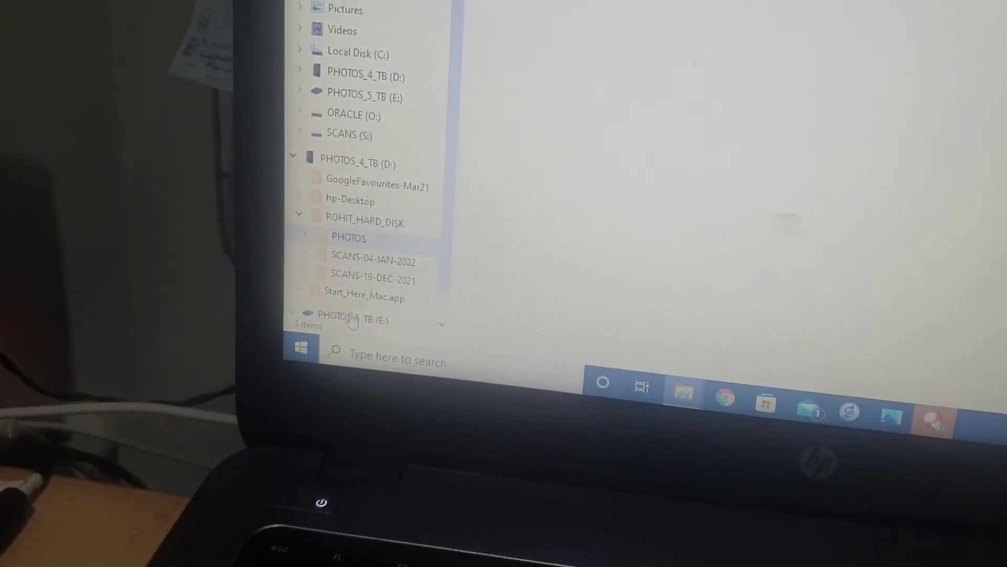
- Expand PHOTOS_5_TB (E:) and select its ROHIT_HARD_DISK backup folder
click(292, 314)
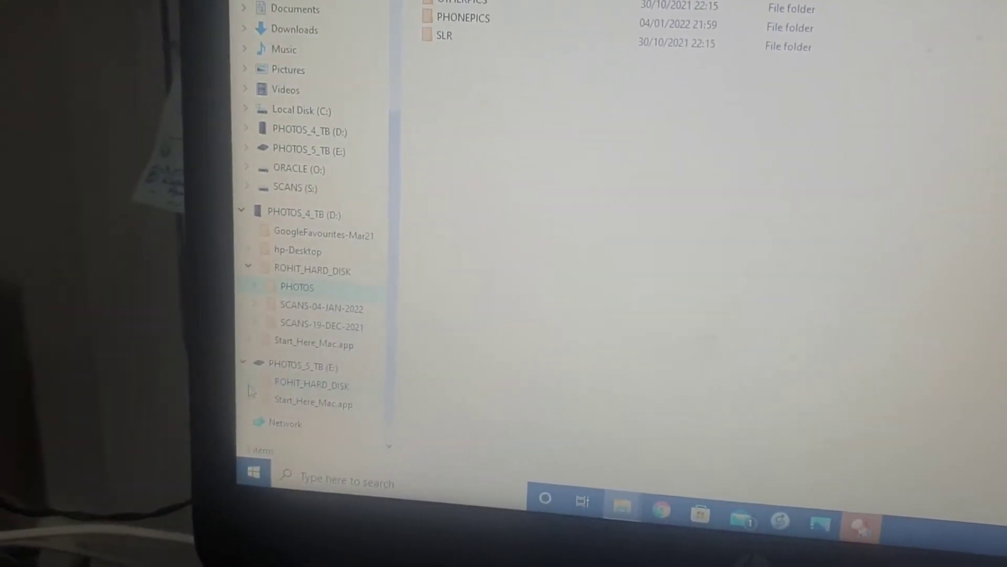
click(248, 384)
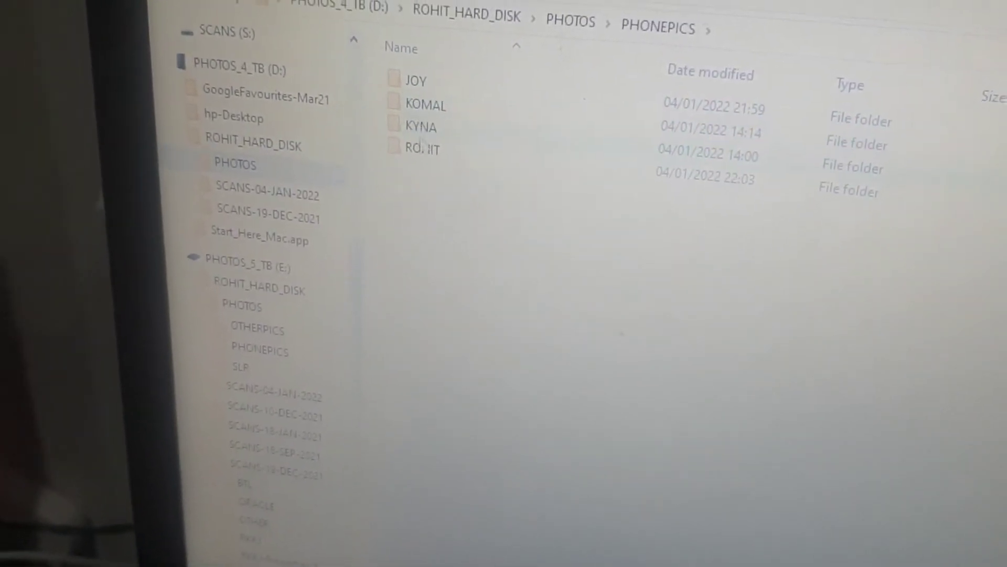
- Open the PHONEPICS folder inside PHOTOS on the D: drive backup
double_click(420, 147)
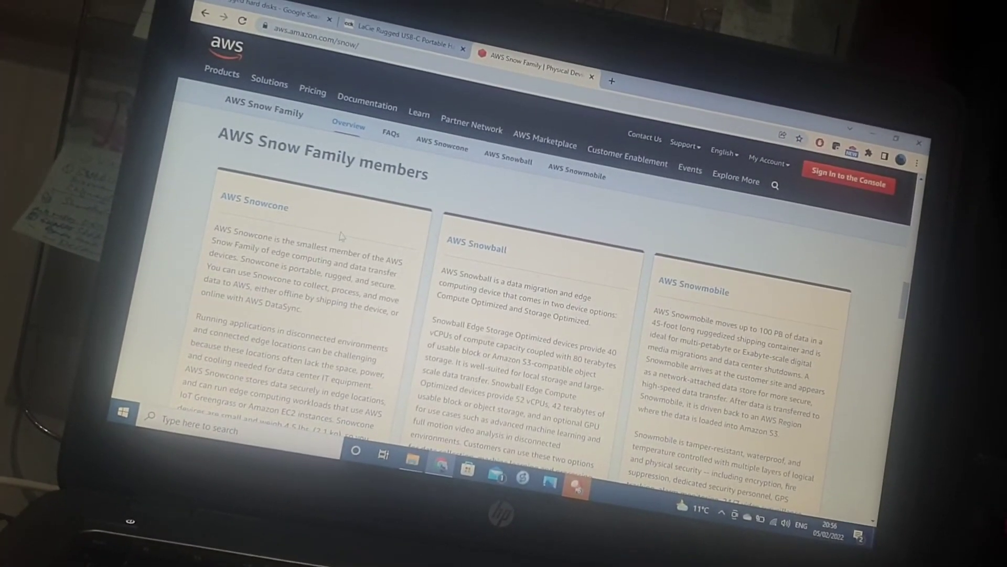
- Scroll the AWS Snow overview down to the Snowcone, Snowball and Snowmobile members section
scroll(down, 3)
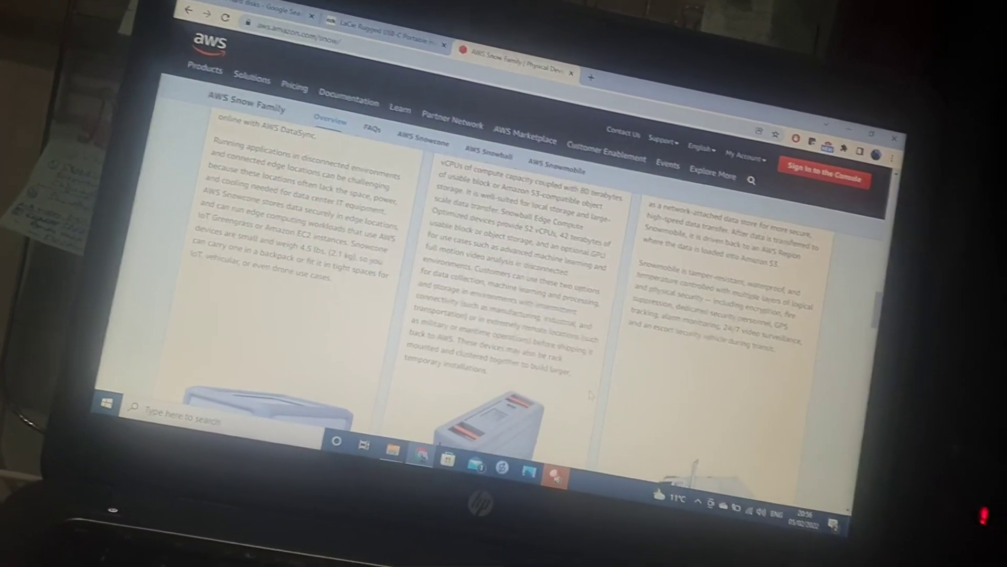
scroll(down, 3)
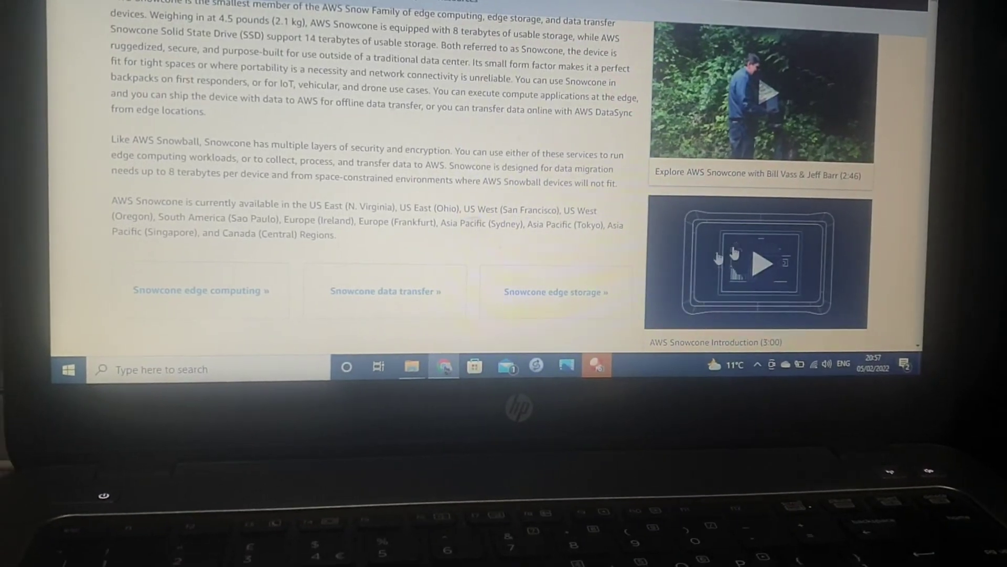
- Scroll back to the top of the AWS Snowcone overview page
scroll(up, 3)
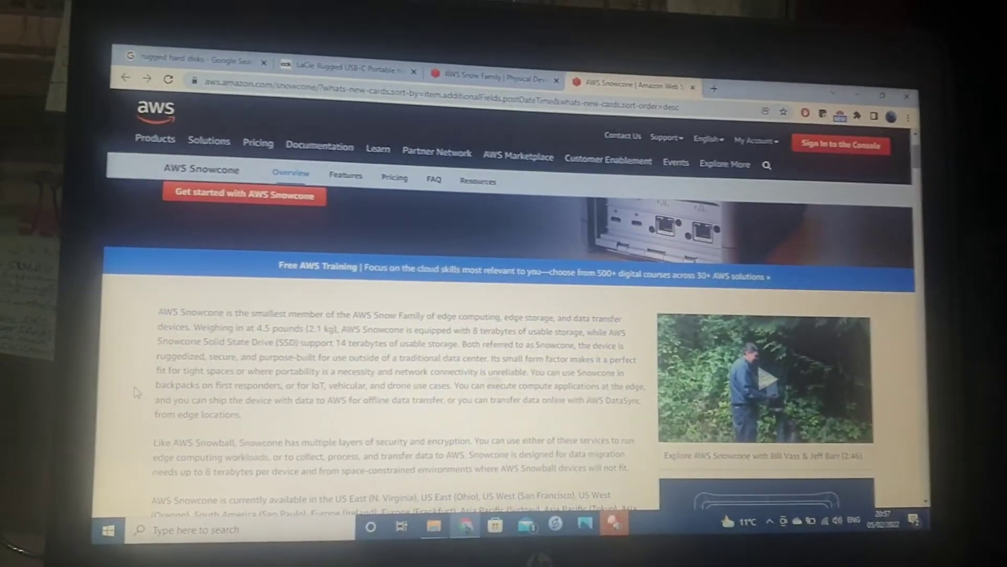
- Search the Snowcone page for 'fire', finding no matches
key(ctrl+f)
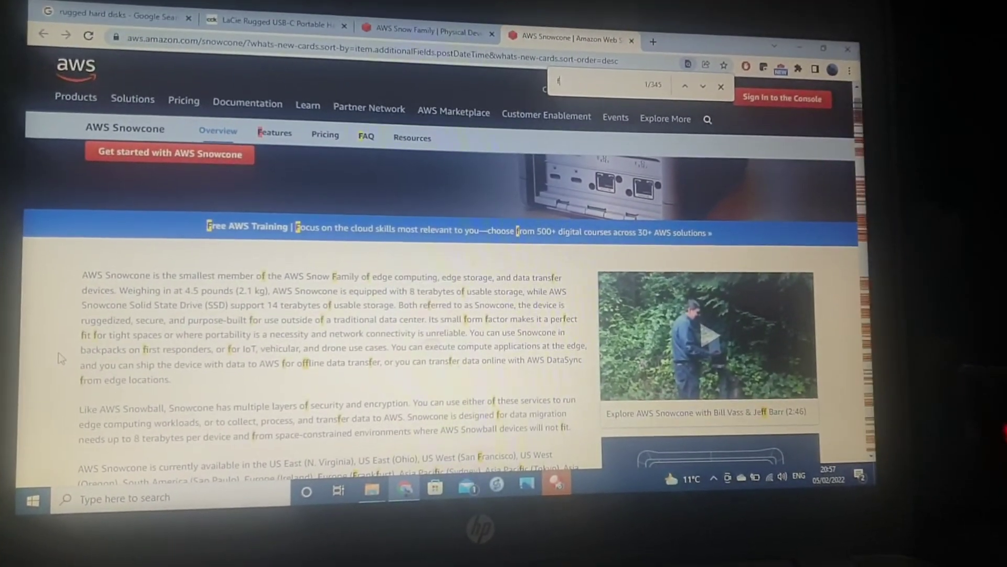
text(fire)
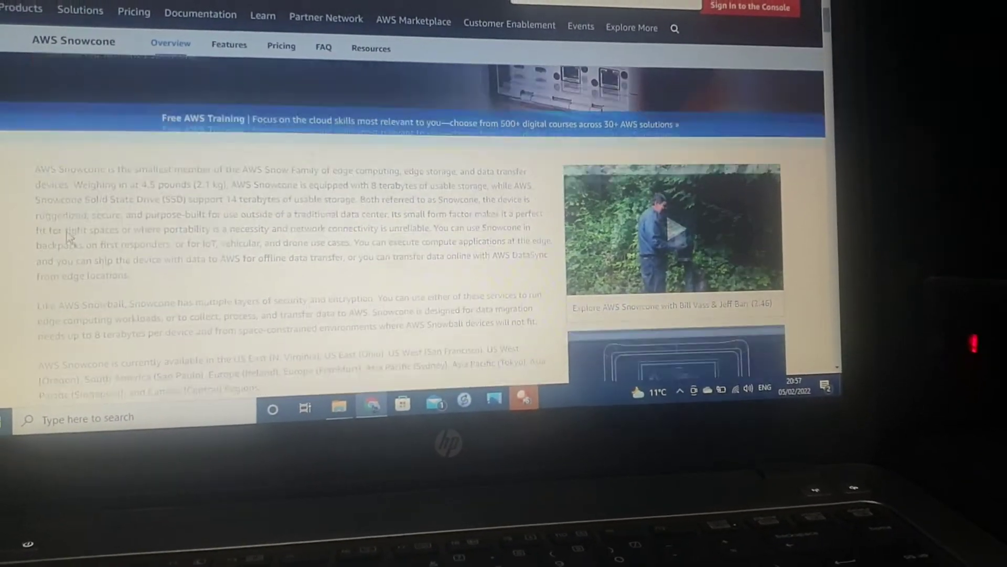
scroll(down, 3)
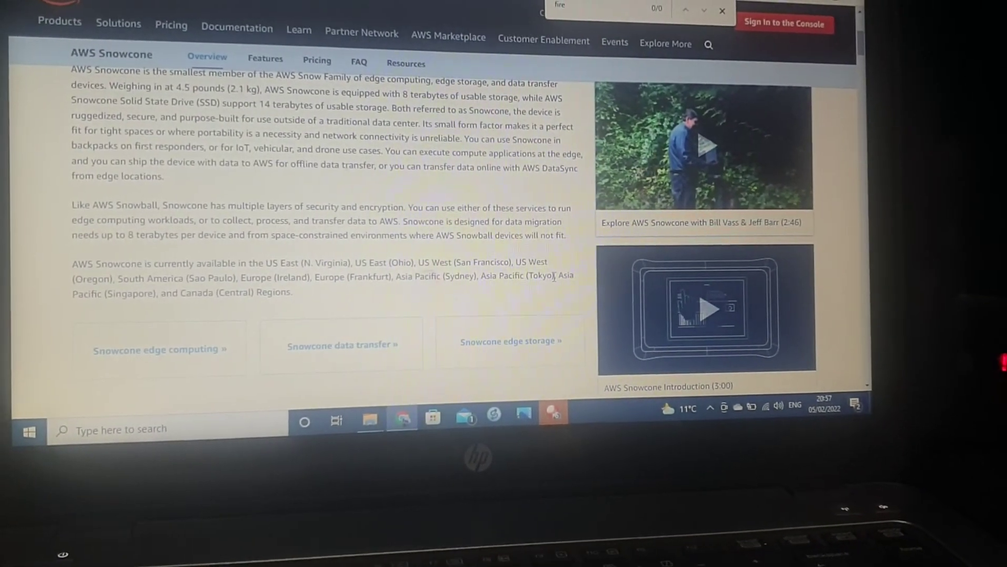